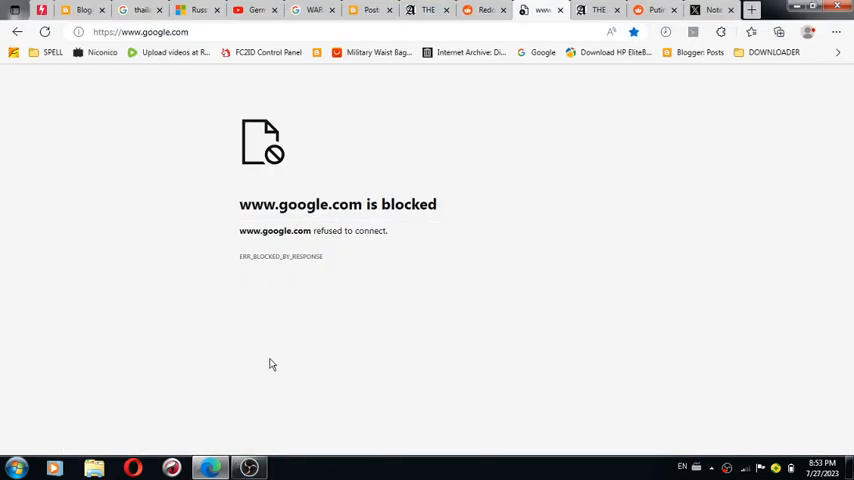
mouse_move(530, 233)
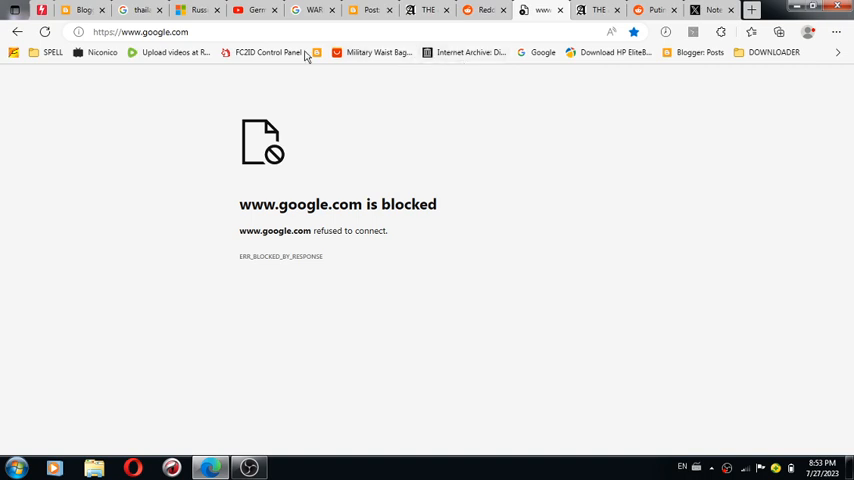
mouse_move(549, 140)
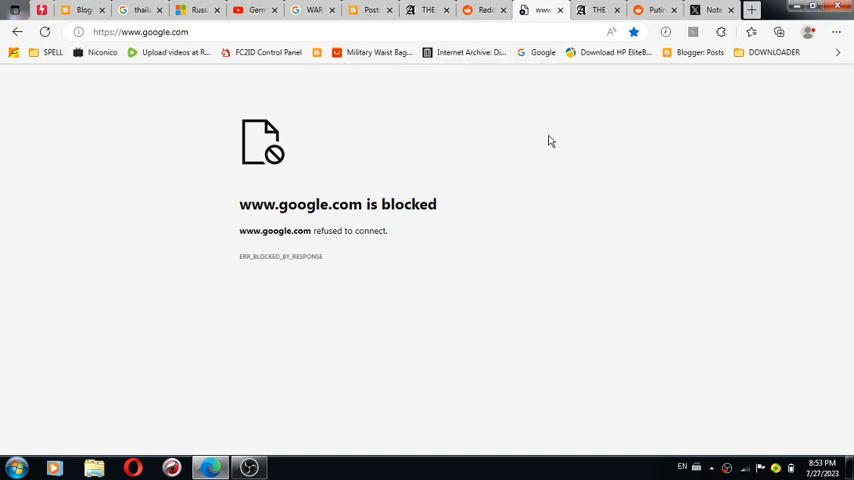
mouse_move(632, 366)
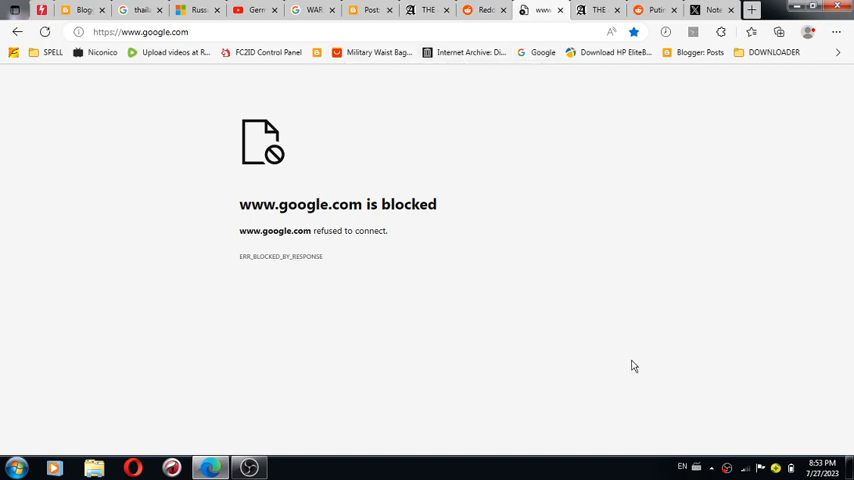
Switch to the ausertimes blog tab and scroll through the July 27, 2023 NATO-Ukraine post.
left_click(745, 467)
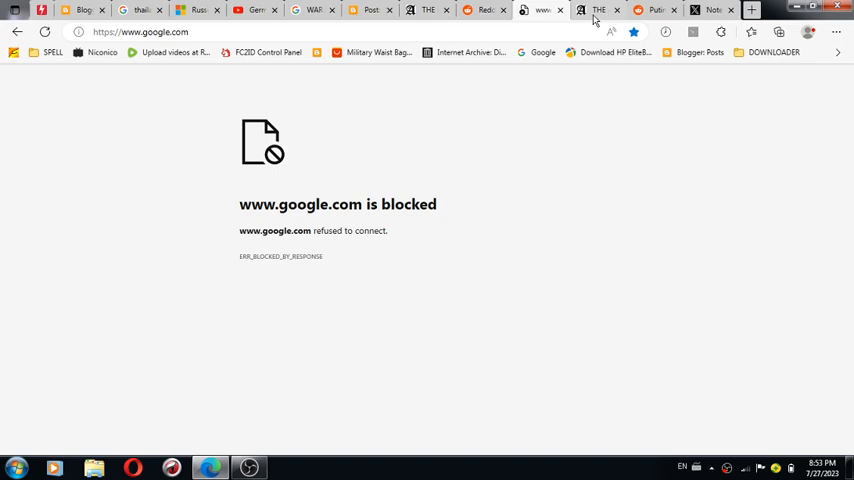
left_click(598, 9)
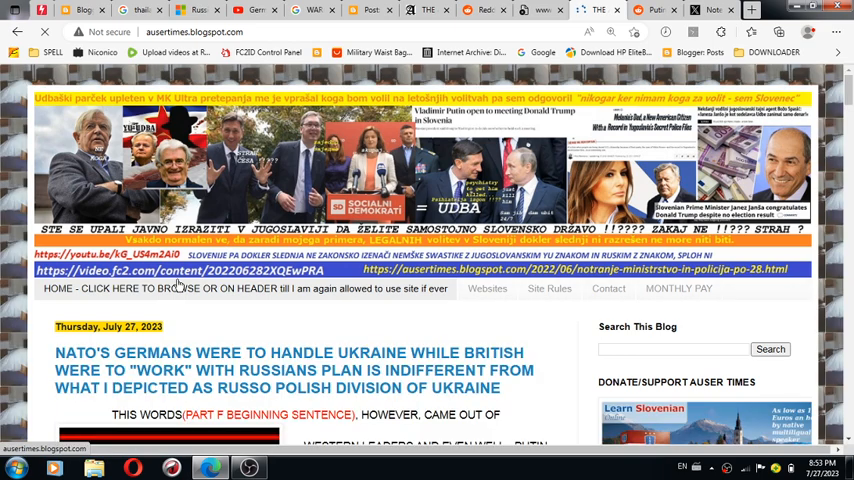
scroll("down", 3)
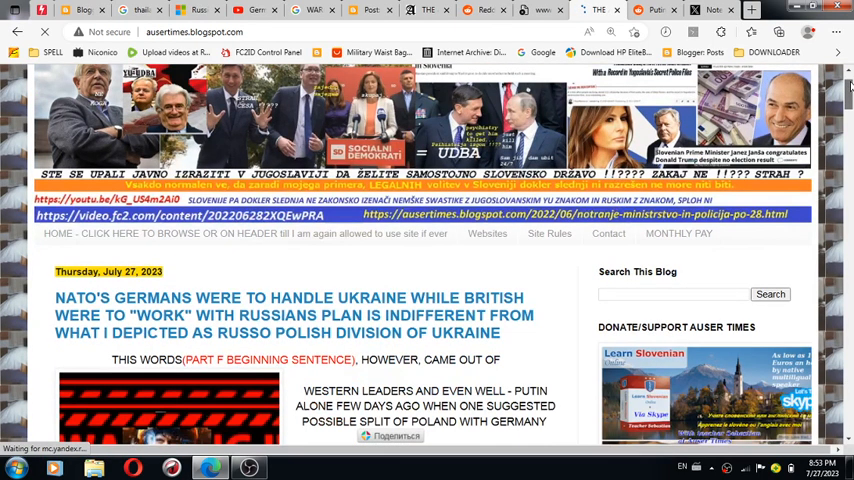
scroll("down", 3)
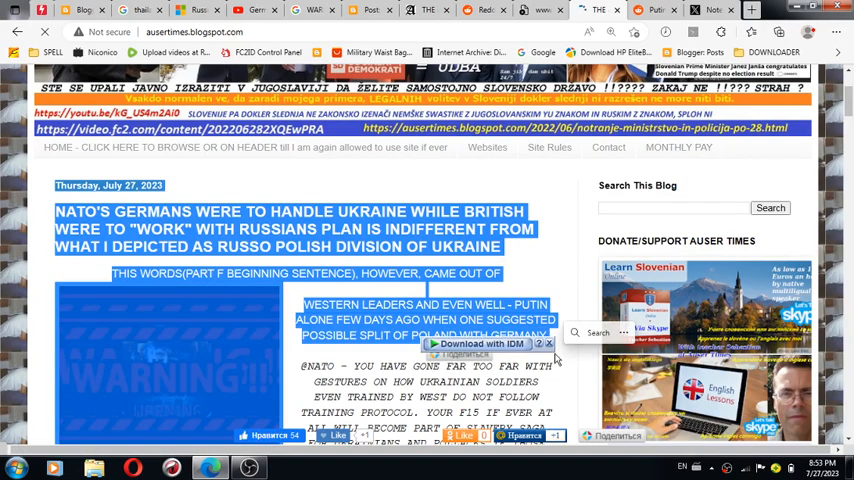
scroll("up", 3)
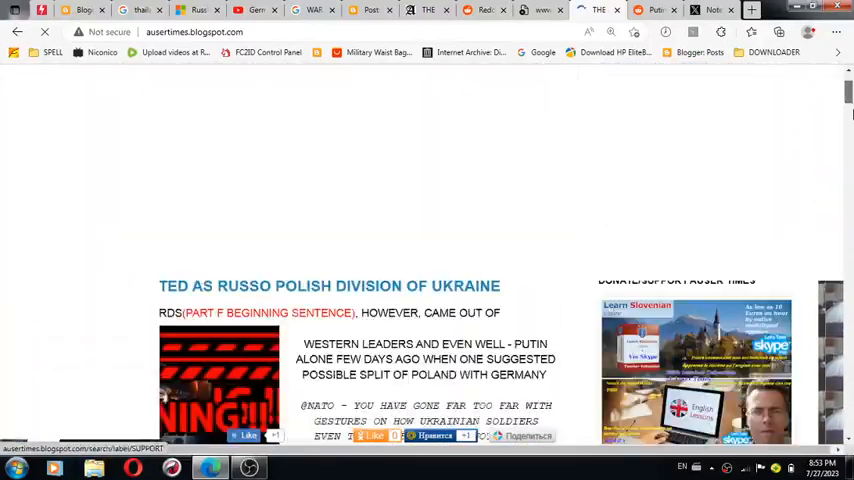
left_click(542, 10)
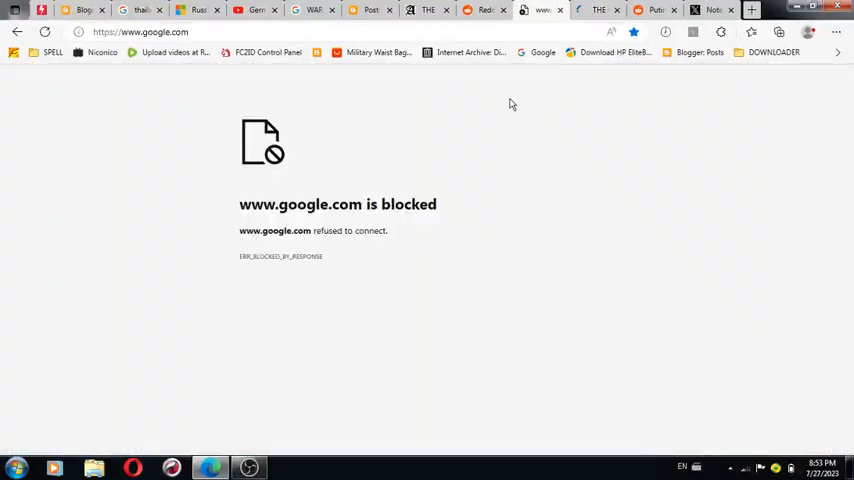
mouse_move(486, 170)
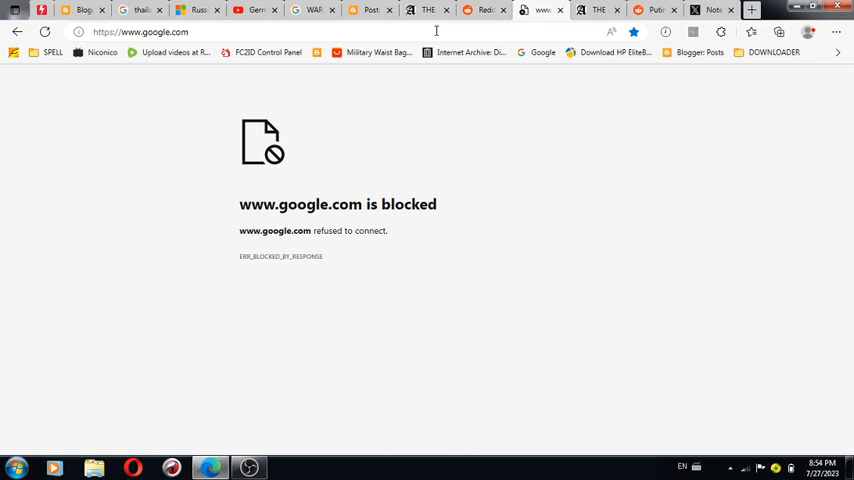
mouse_move(436, 162)
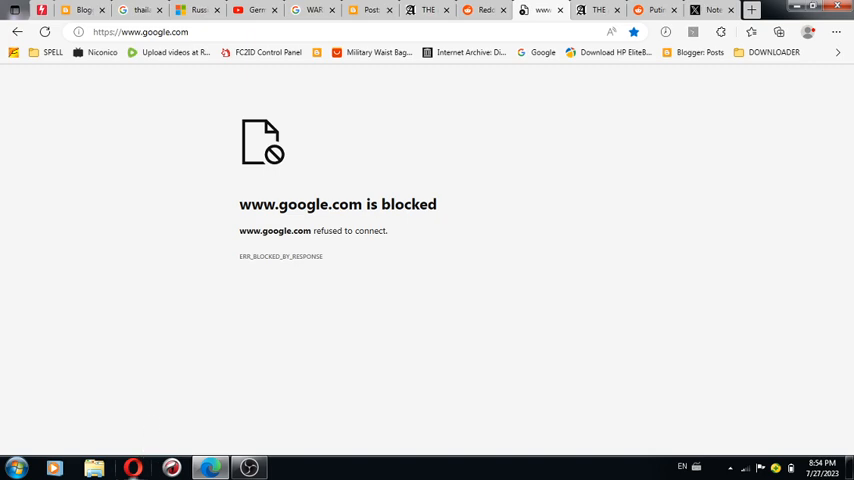
mouse_move(510, 208)
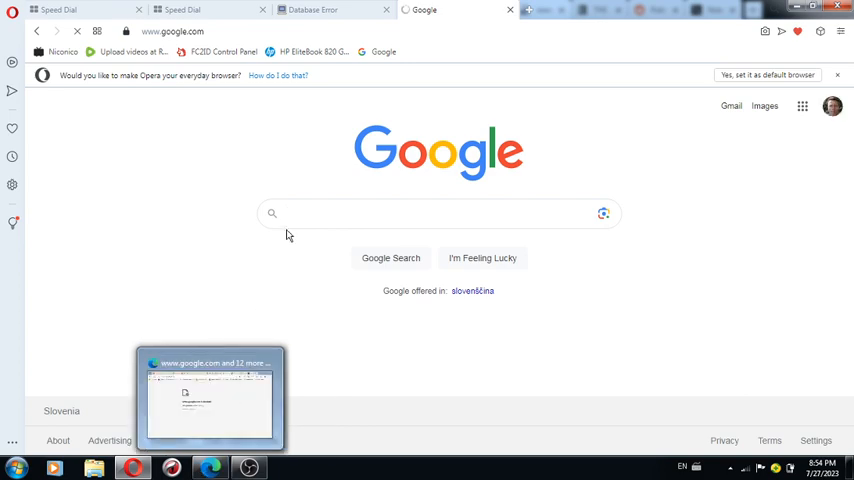
Bring the Edge window back via its taskbar preview, showing blocked google.com.
left_click(438, 213)
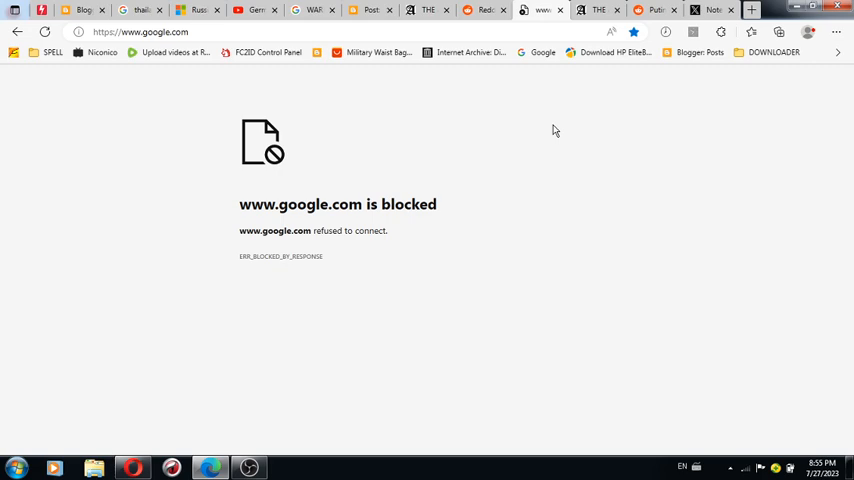
mouse_move(528, 108)
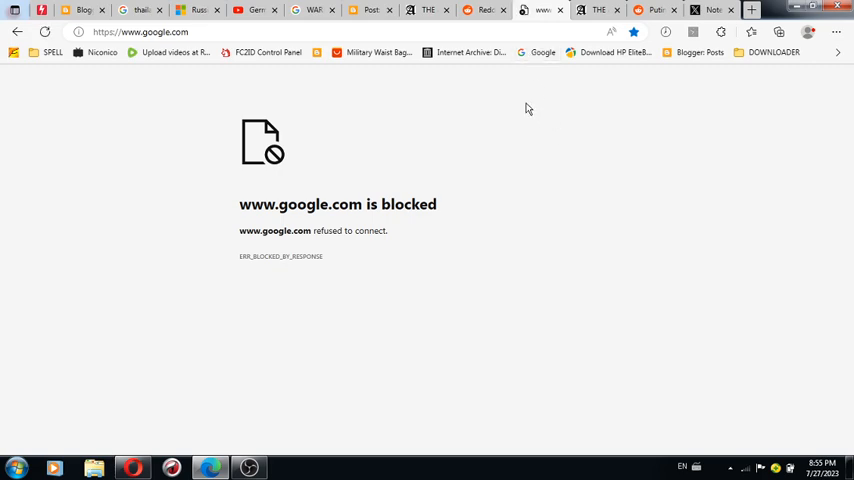
mouse_move(561, 128)
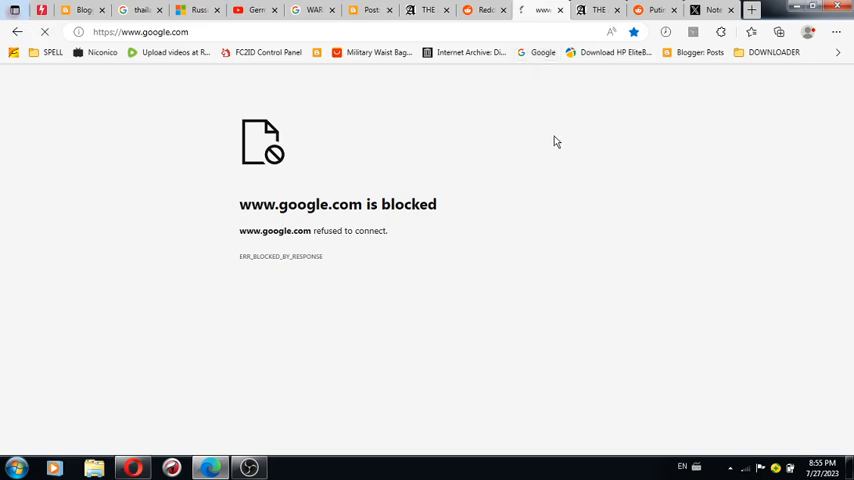
mouse_move(408, 273)
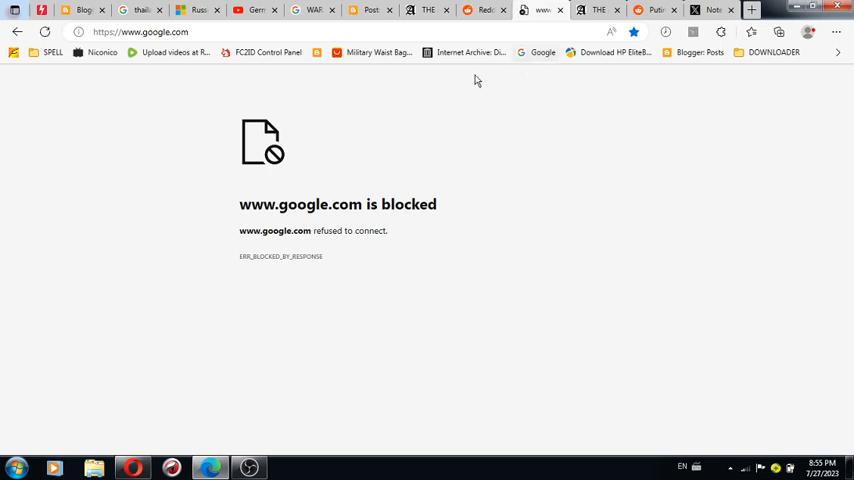
mouse_move(380, 98)
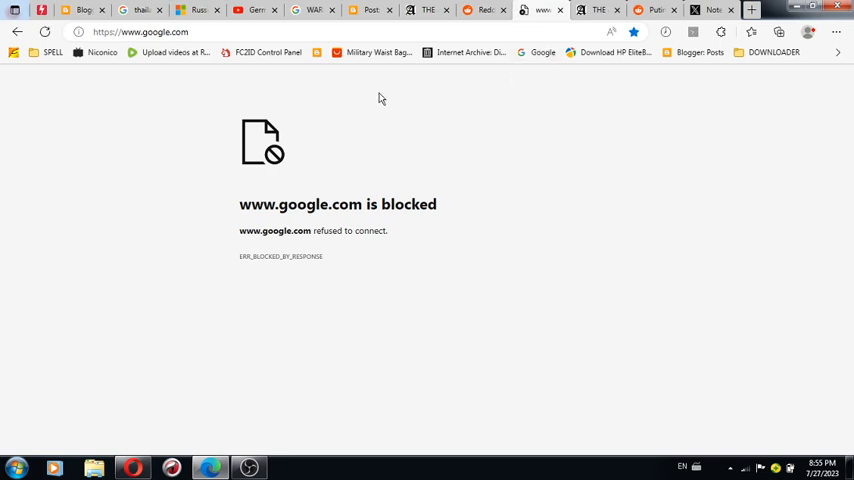
mouse_move(770, 52)
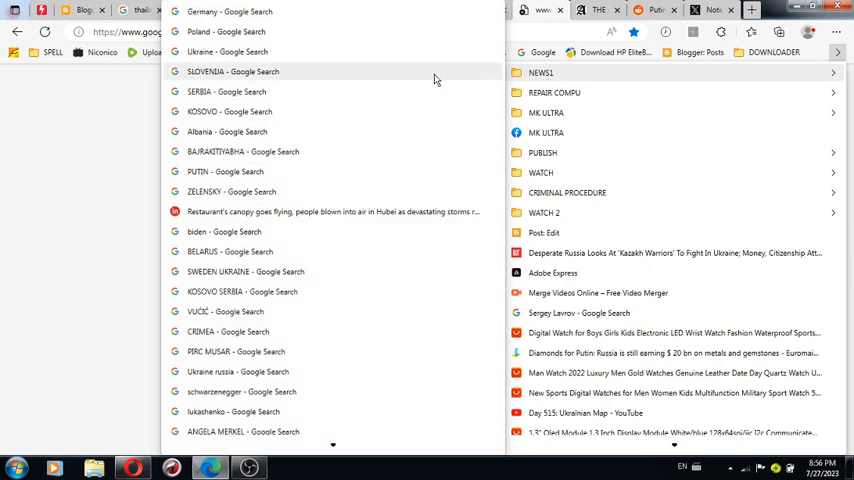
Open the earlier SLOVENIJA Google search, then the Adobe Express bookmark.
left_click(233, 71)
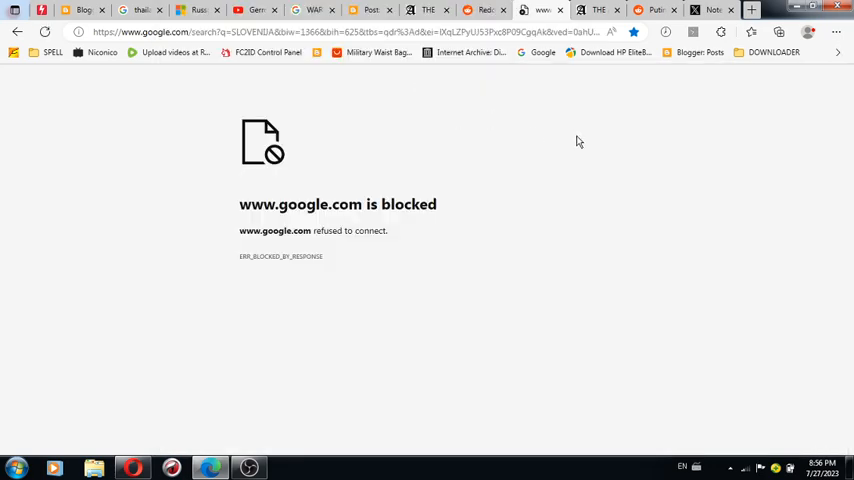
left_click(838, 52)
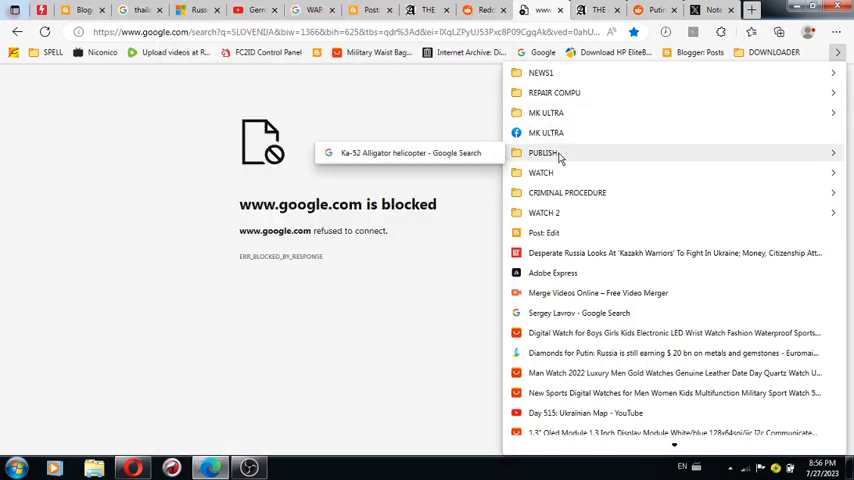
mouse_move(560, 172)
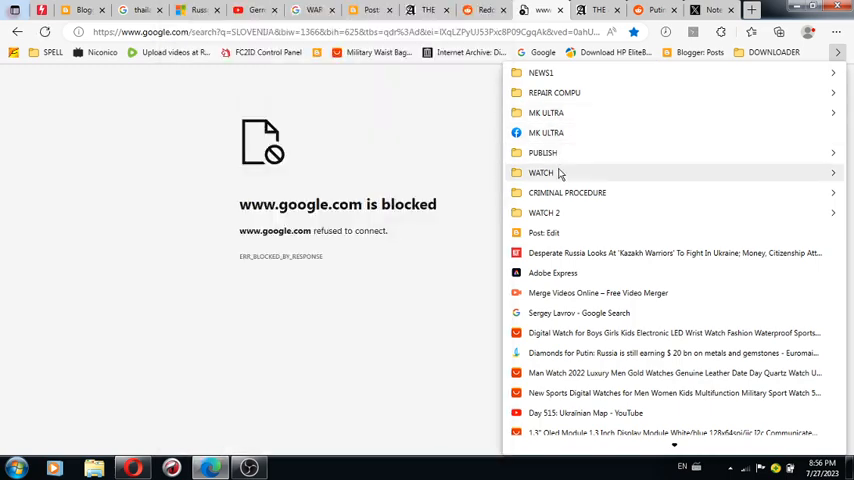
mouse_move(568, 232)
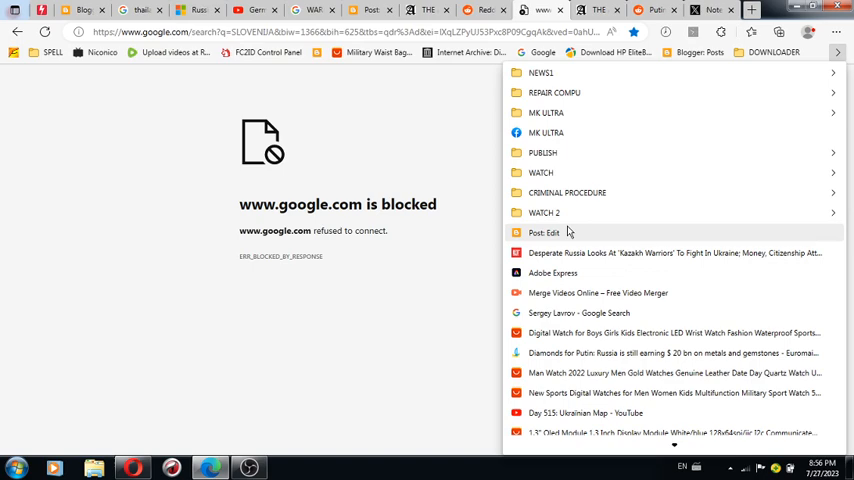
left_click(552, 272)
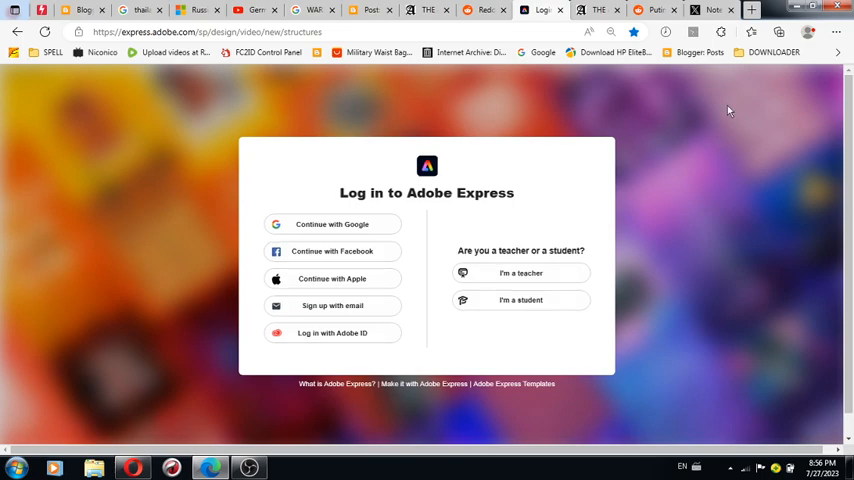
Reopen the bookmark list, close it, and load the still-blocked Google search for Poland.
left_click(838, 53)
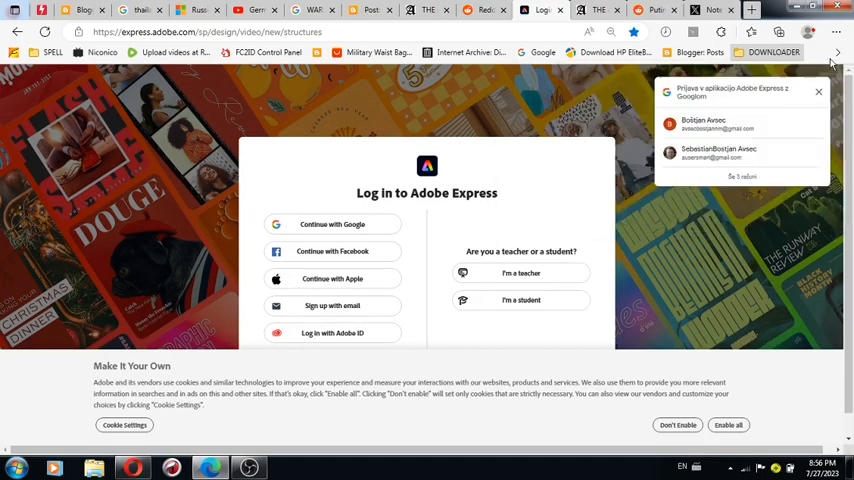
left_click(838, 52)
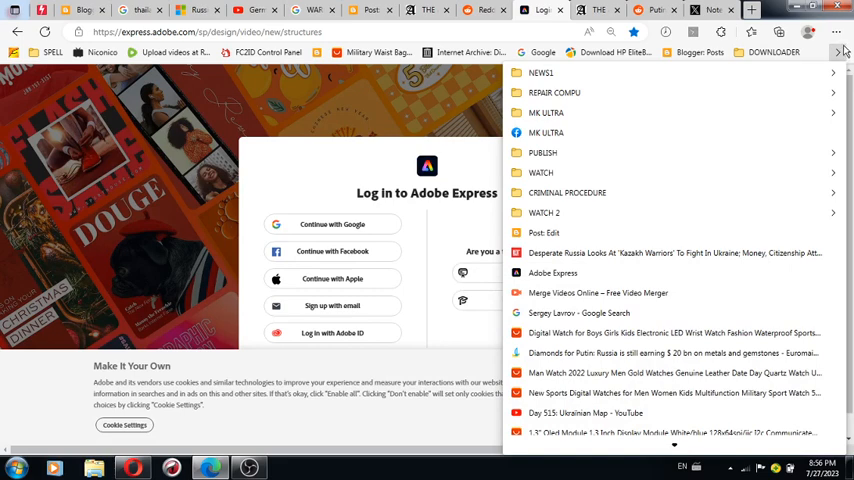
left_click(332, 224)
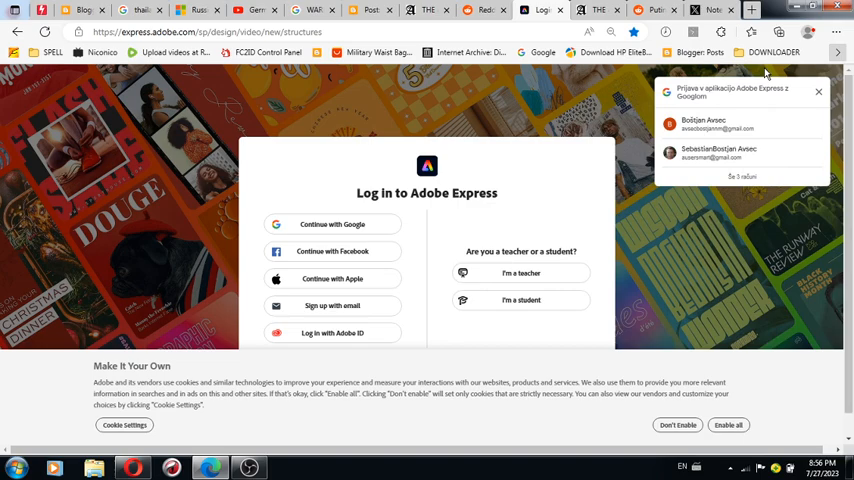
left_click(836, 52)
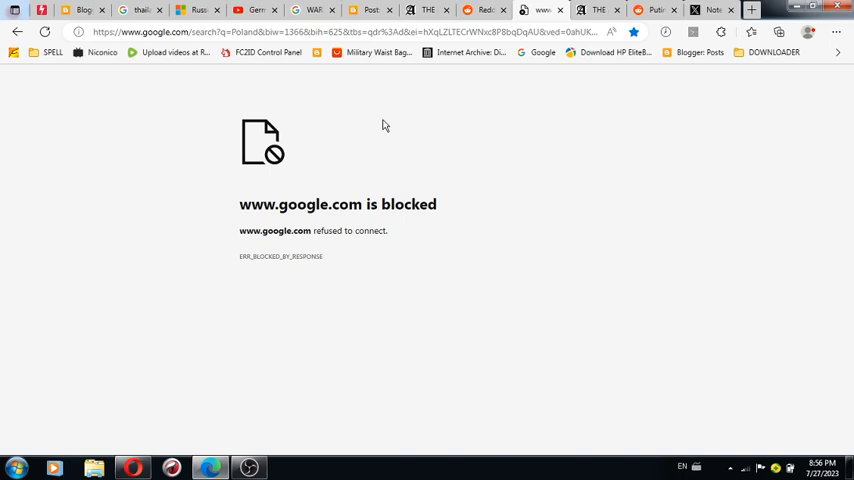
left_click(360, 31)
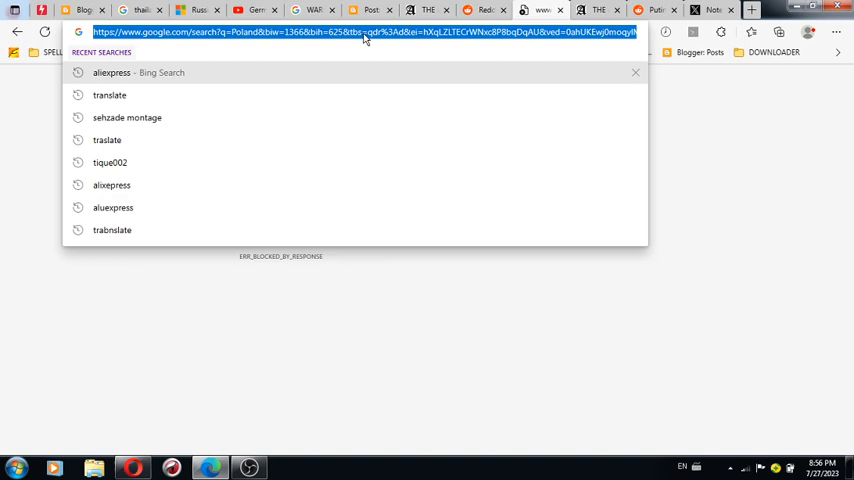
mouse_move(133, 467)
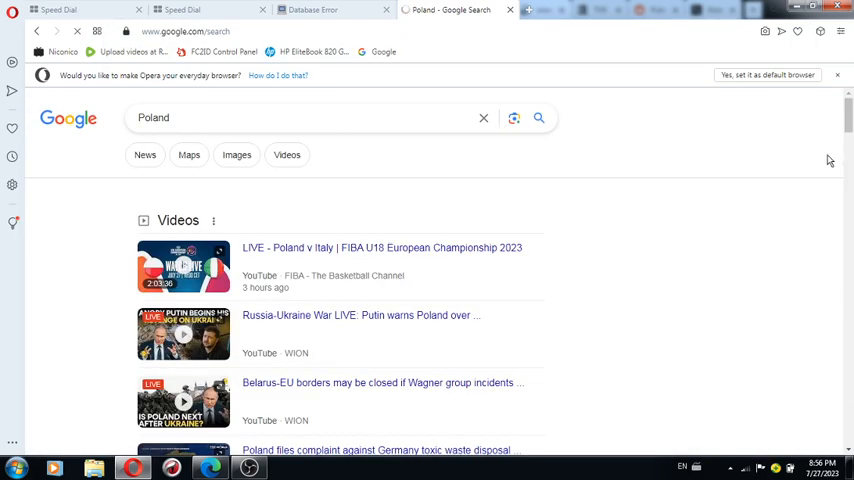
Scroll through Opera's Google results for Poland, including the videos section.
scroll("down", 3)
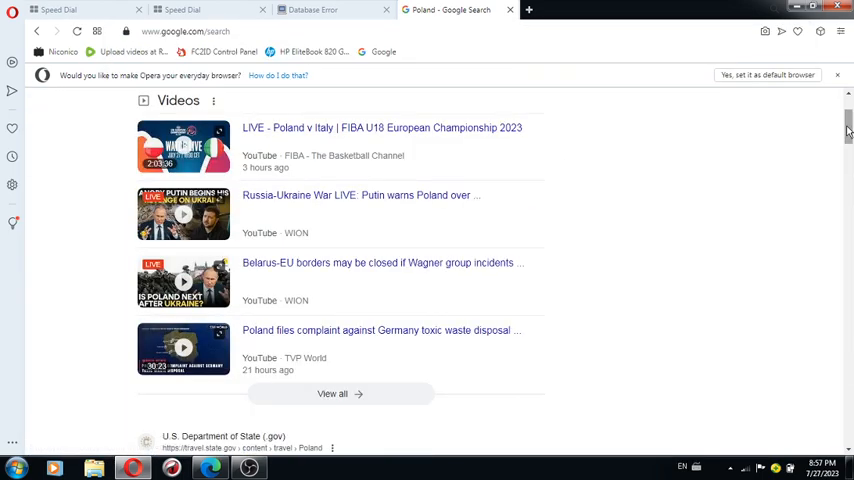
scroll("down", 3)
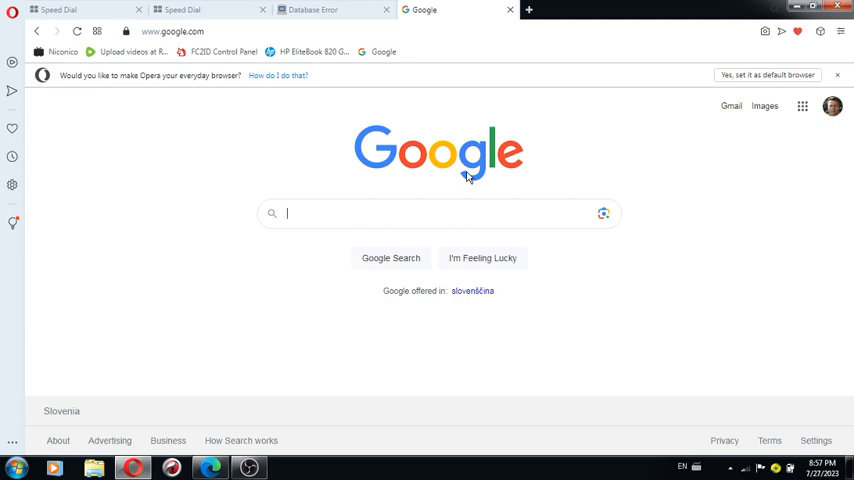
mouse_move(210, 467)
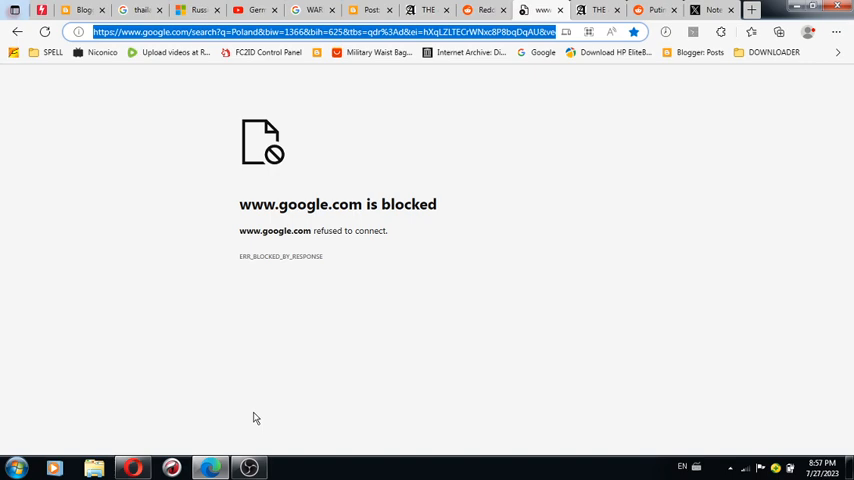
mouse_move(760, 470)
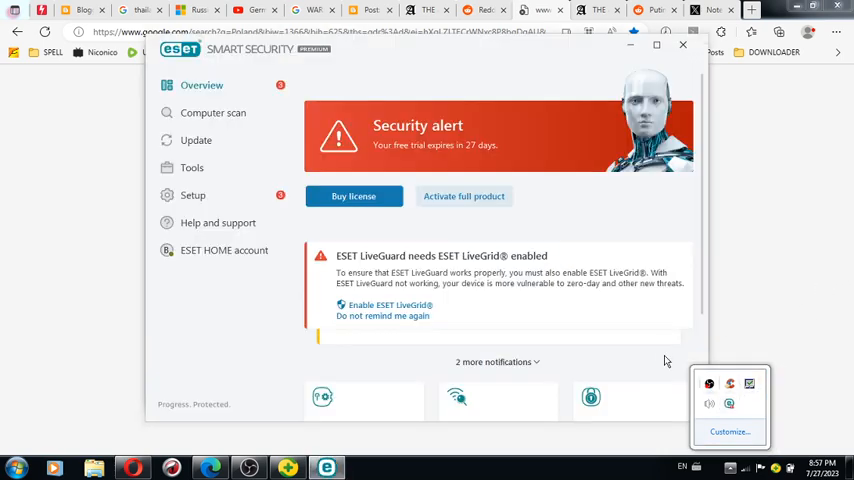
mouse_move(183, 348)
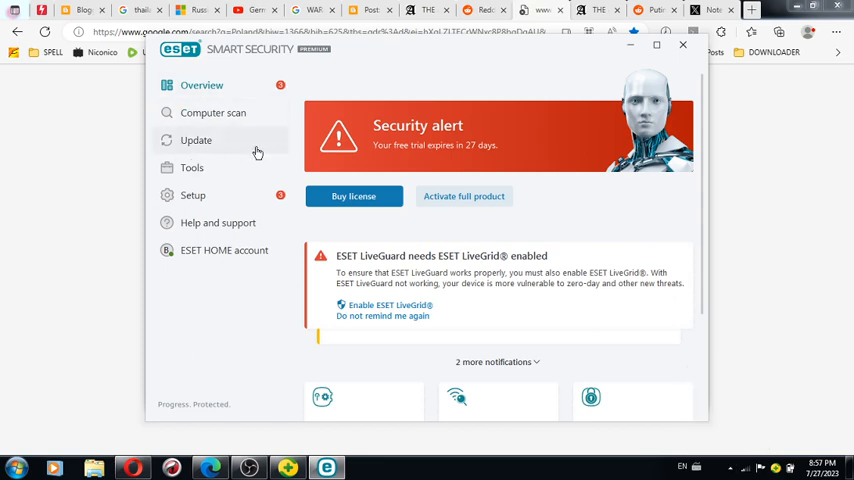
mouse_move(228, 334)
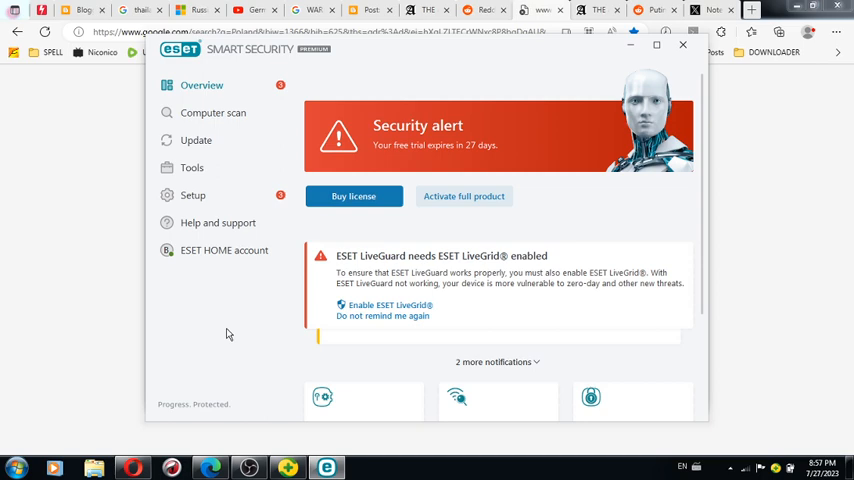
mouse_move(201, 85)
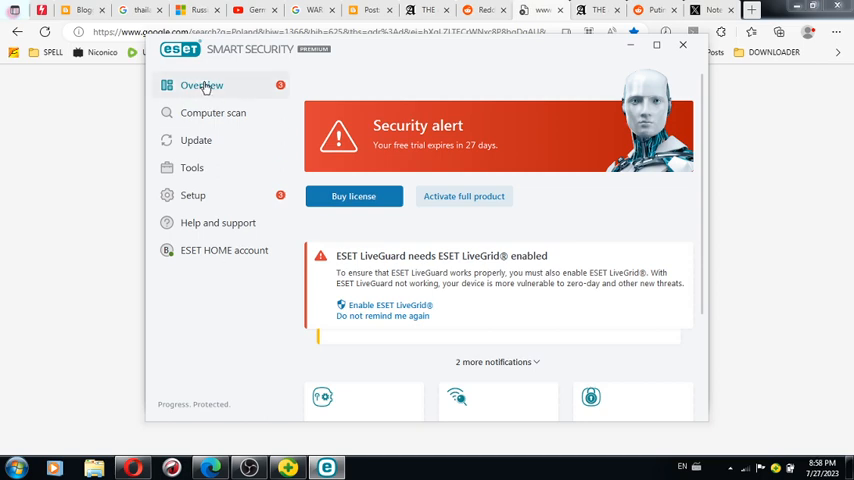
Check ESET's Internet protection settings, return to Overview, and open Network Inspector.
left_click(193, 195)
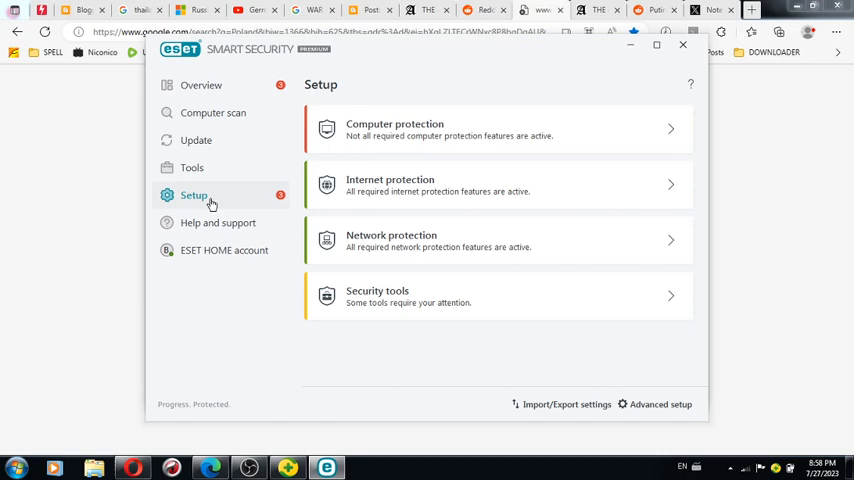
left_click(497, 185)
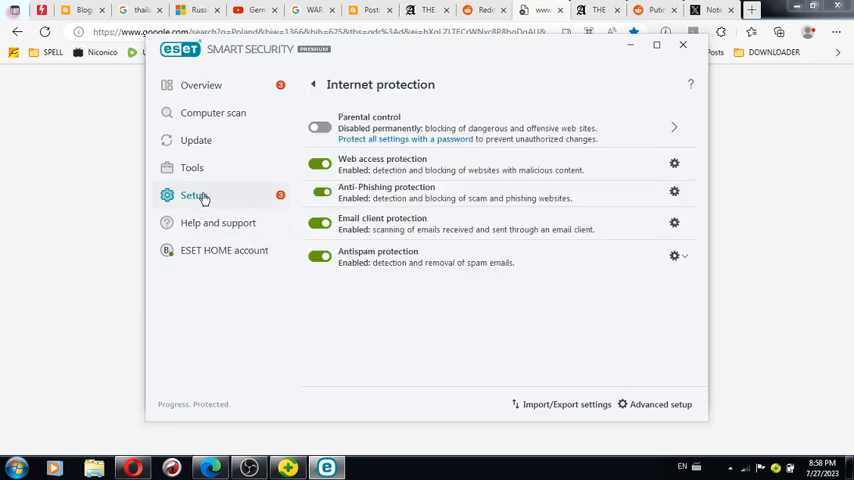
left_click(201, 85)
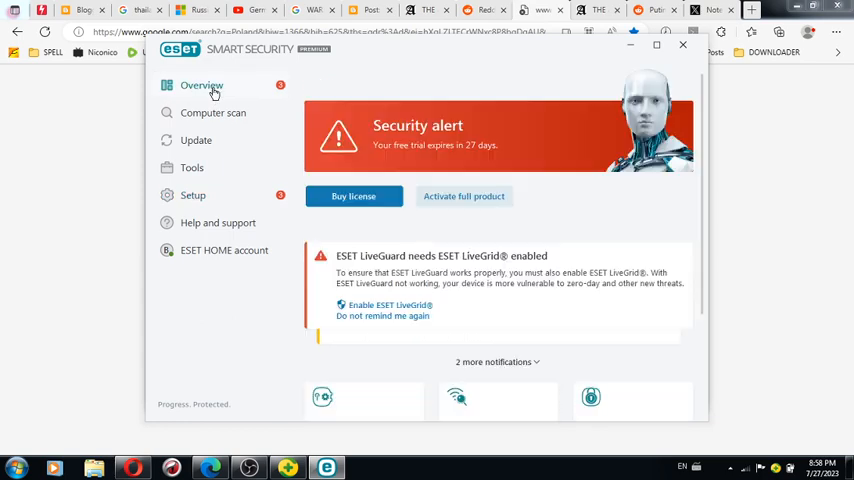
mouse_move(268, 330)
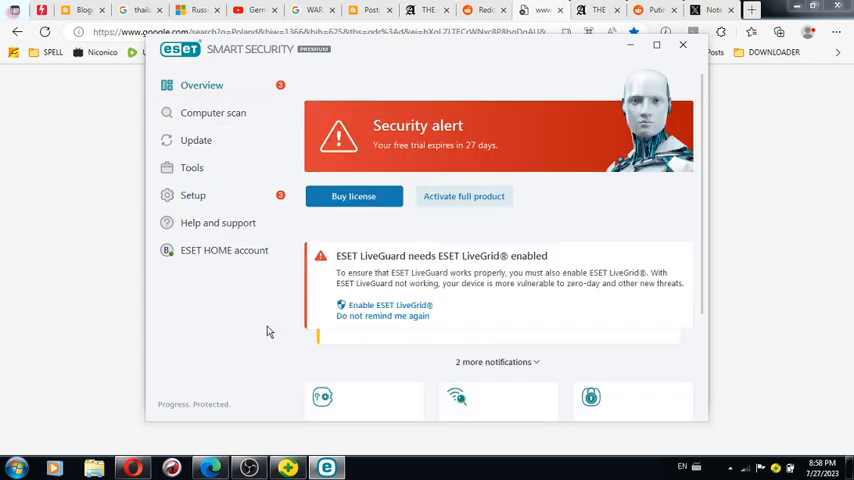
mouse_move(810, 167)
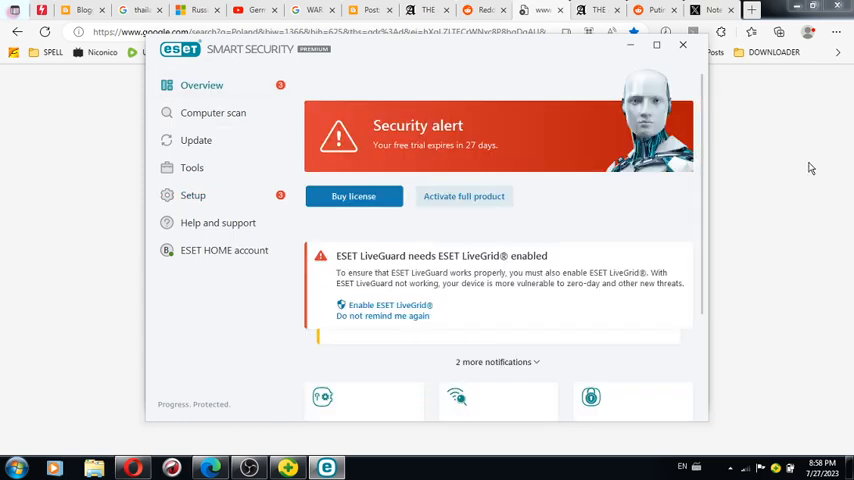
mouse_move(461, 401)
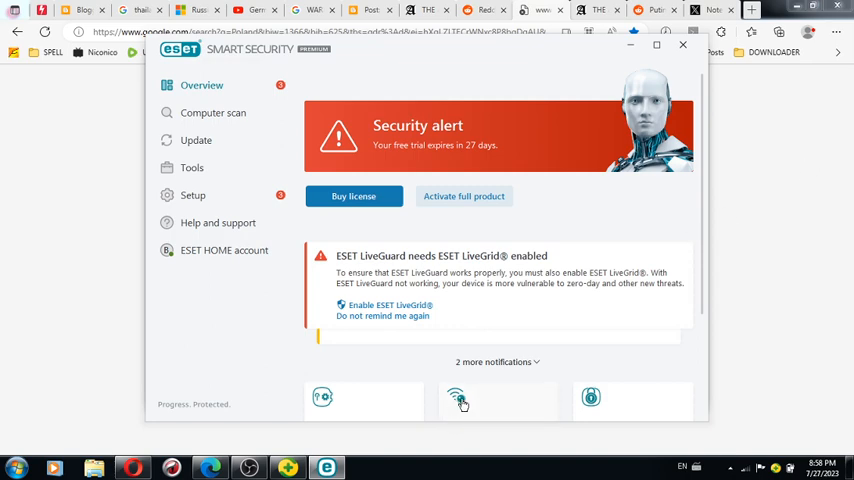
left_click(456, 397)
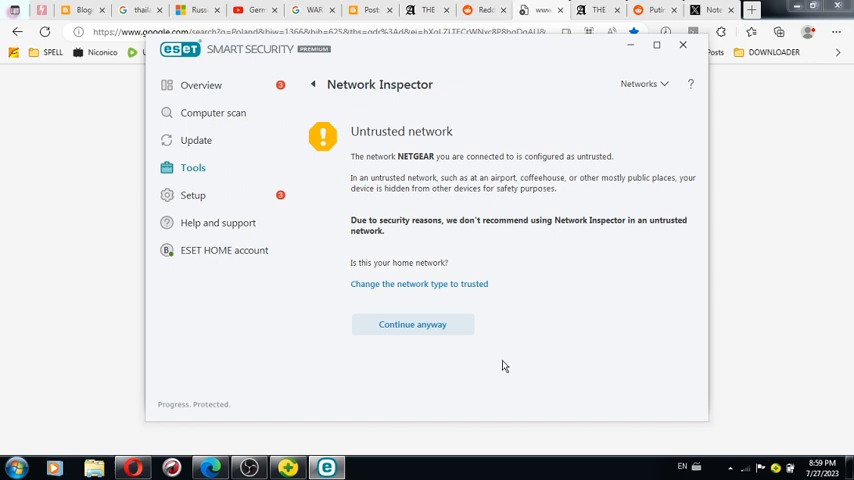
mouse_move(766, 345)
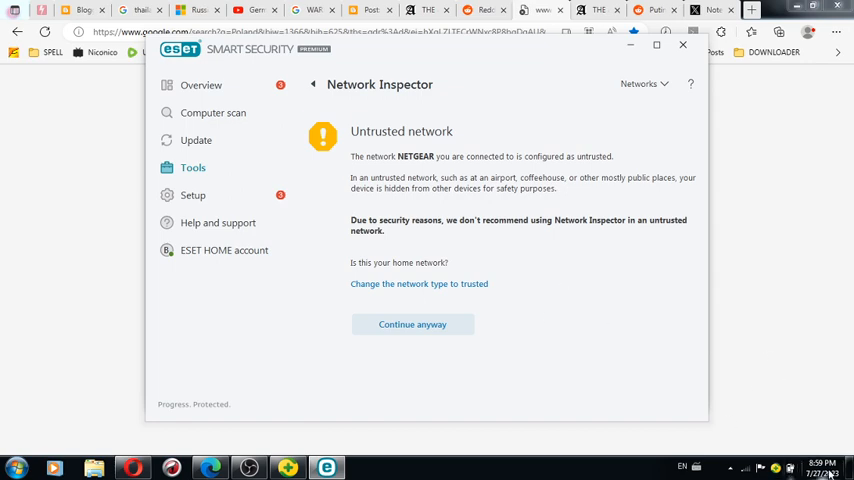
Dismiss the ESET window, leaving Edge on the blocked google.com page.
left_click(683, 45)
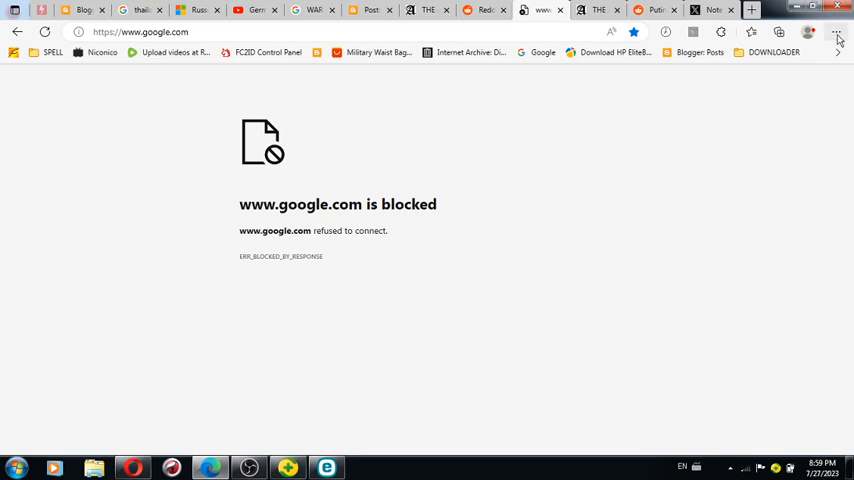
Open Edge's Settings and more menu and scroll through its options.
left_click(837, 32)
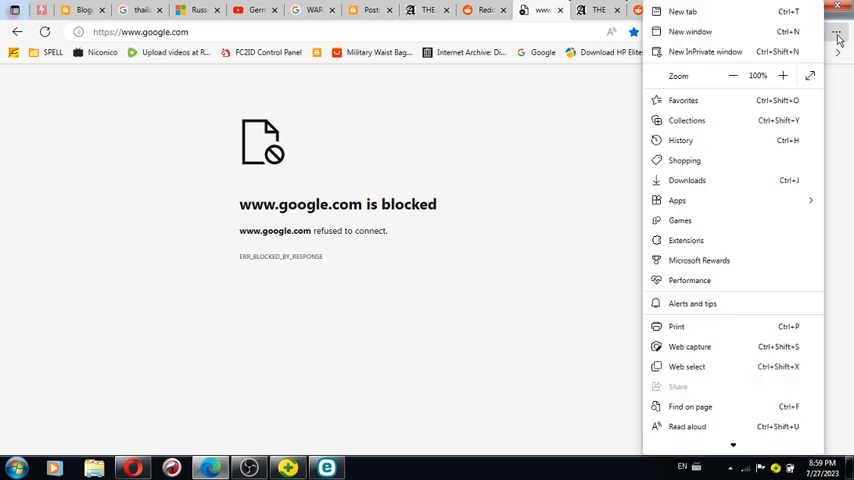
mouse_move(714, 140)
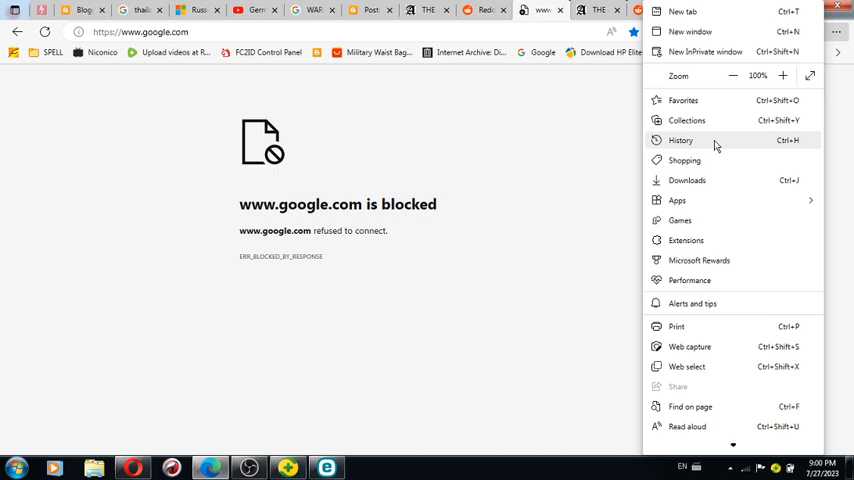
mouse_move(767, 304)
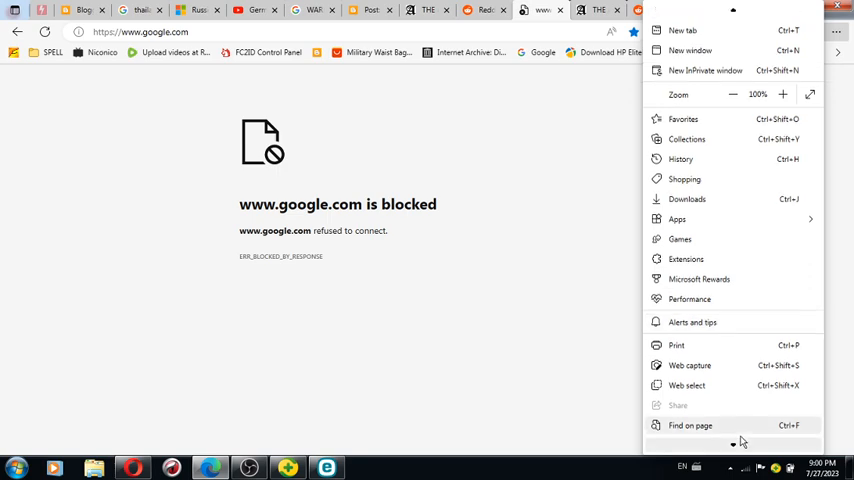
scroll("down", 3)
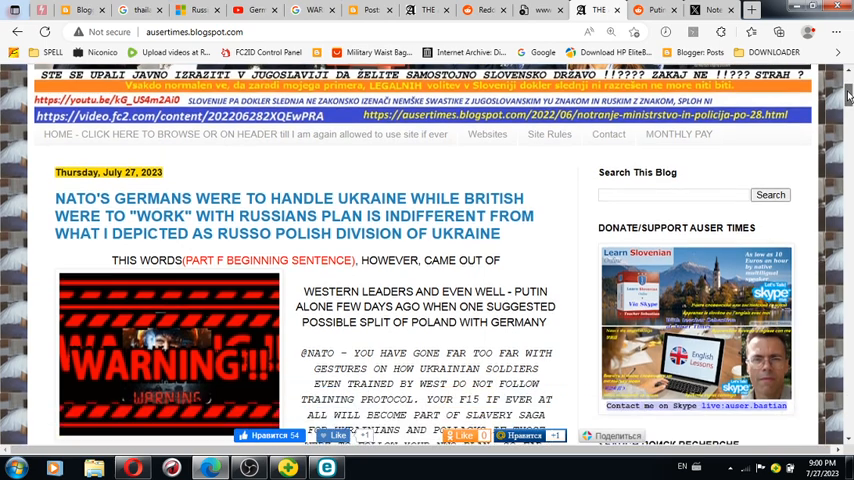
Scroll the NATO-Ukraine post, highlight its opening text, and open Edge's options menu.
scroll("down", 3)
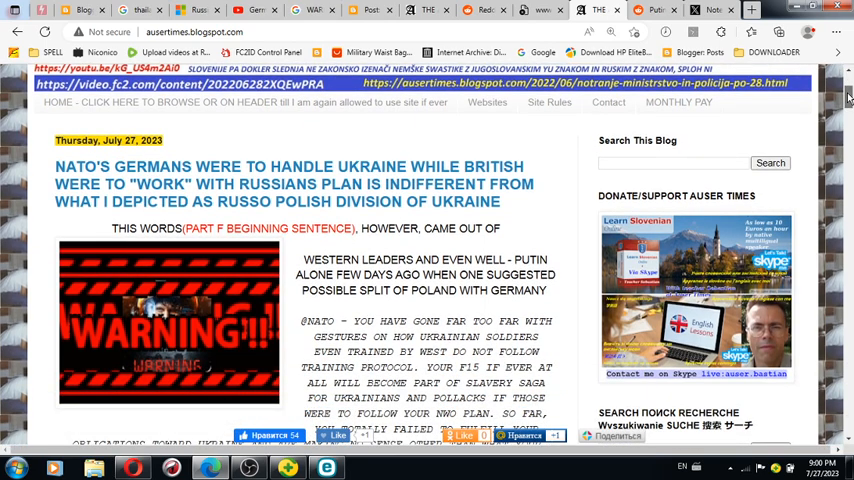
scroll("down", 3)
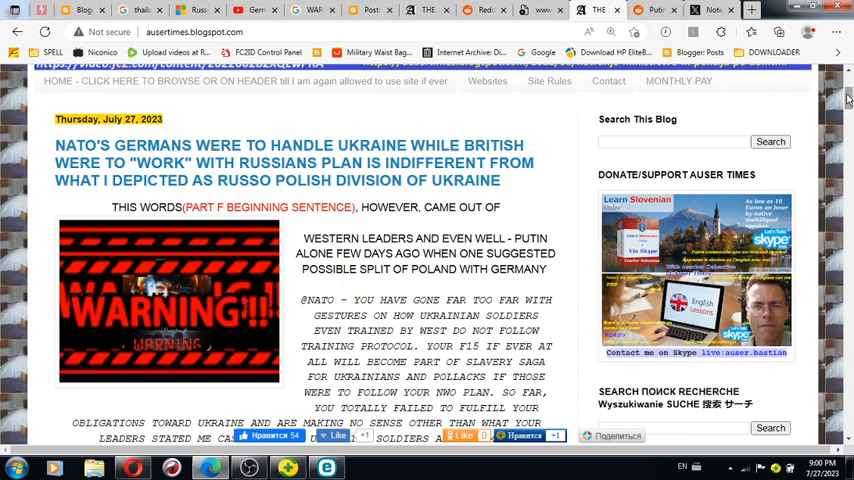
scroll("down", 3)
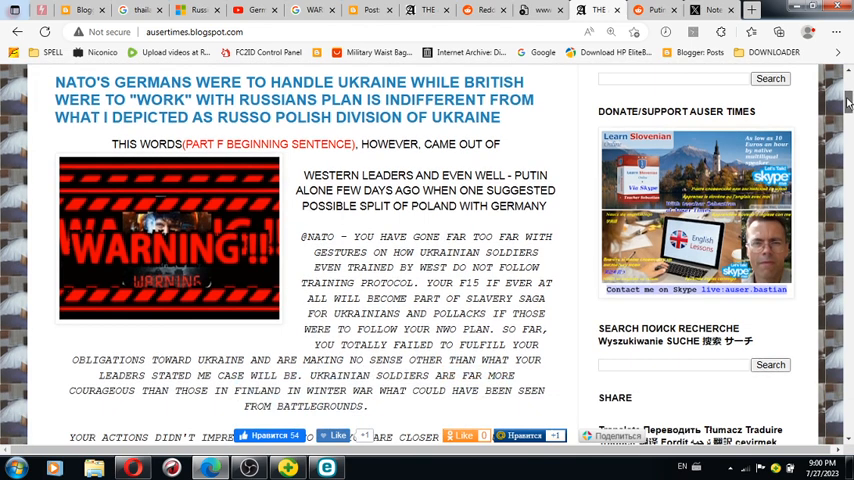
double_click(358, 175)
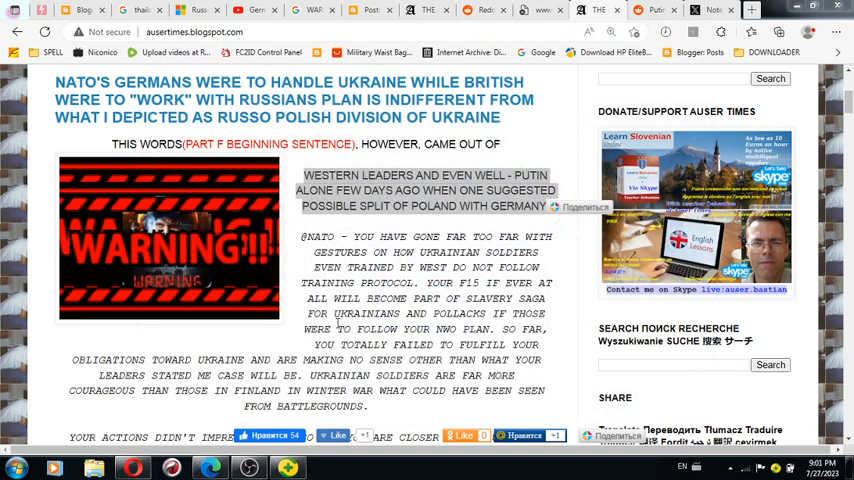
left_click(841, 9)
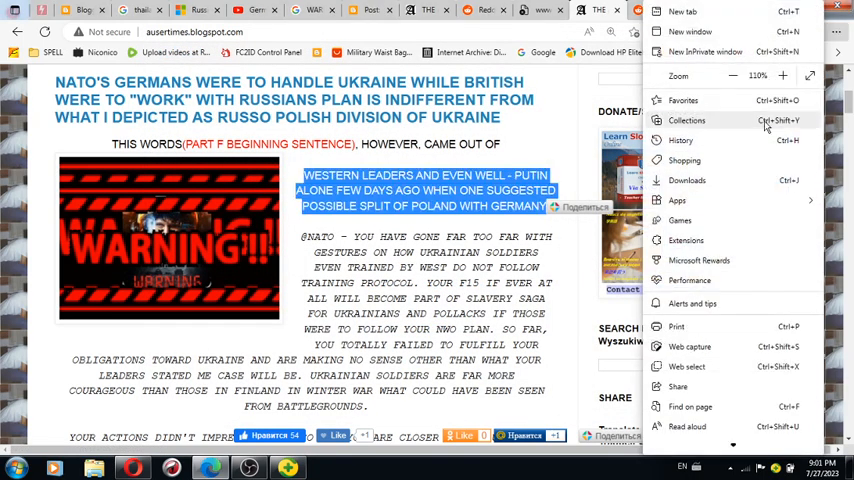
mouse_move(730, 219)
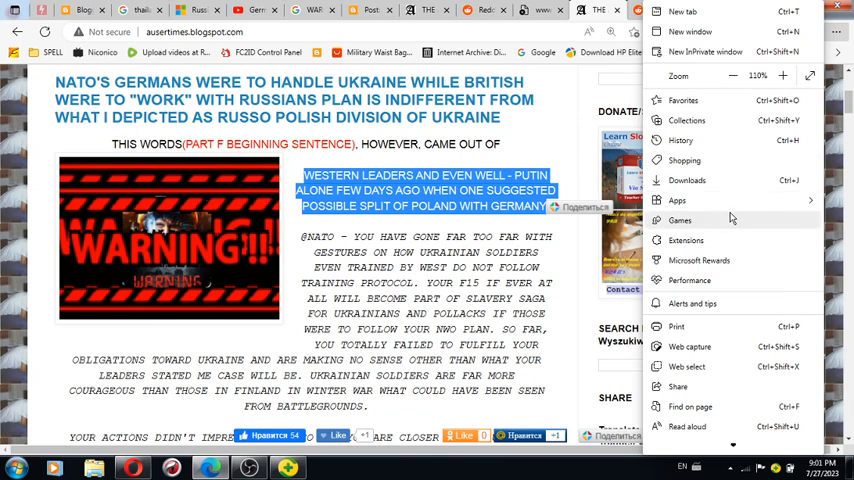